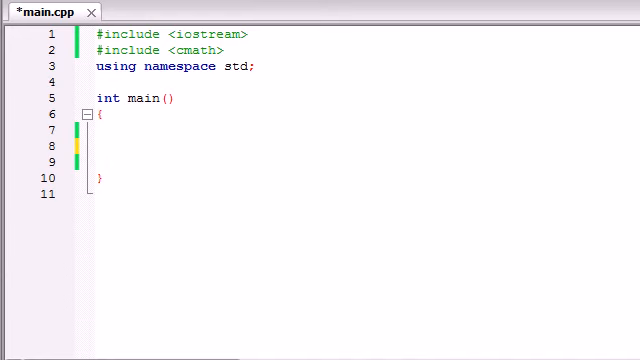
Type a placeholder while(test){ loop inside main, then delete it
left_click(170, 147)
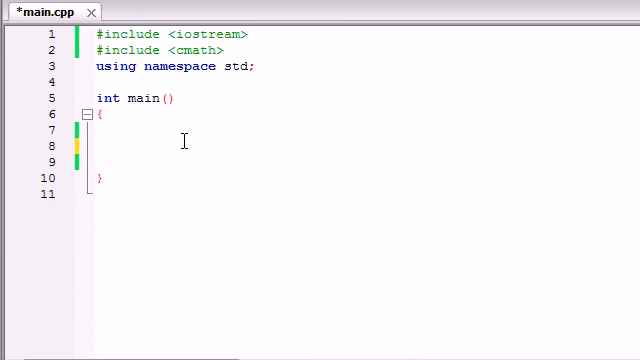
left_click(125, 145)
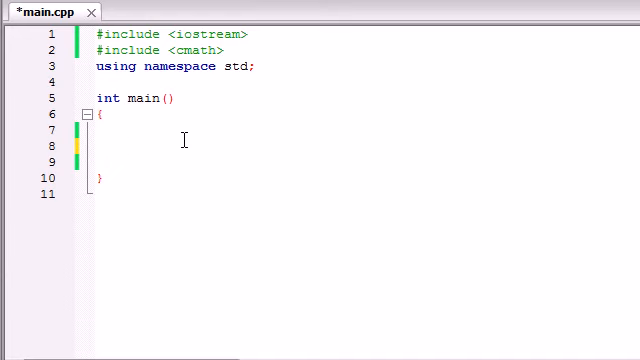
left_click(125, 145)
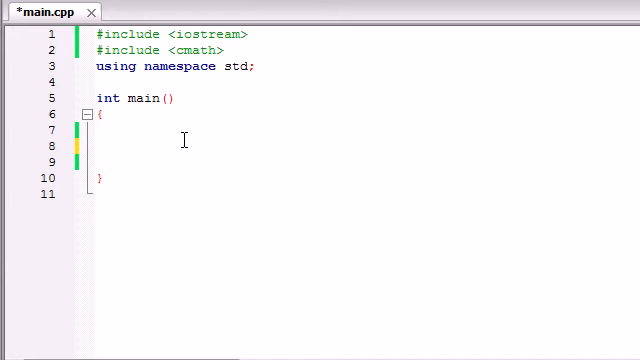
left_click(125, 146)
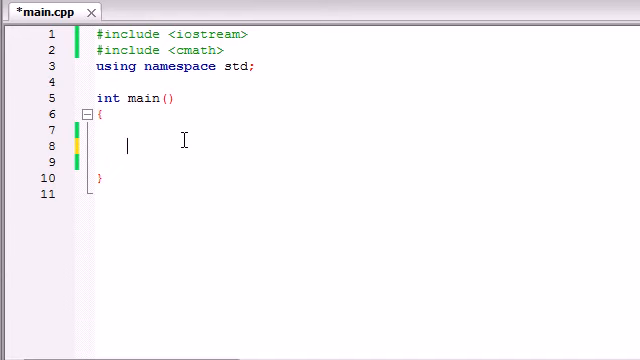
type("while(")
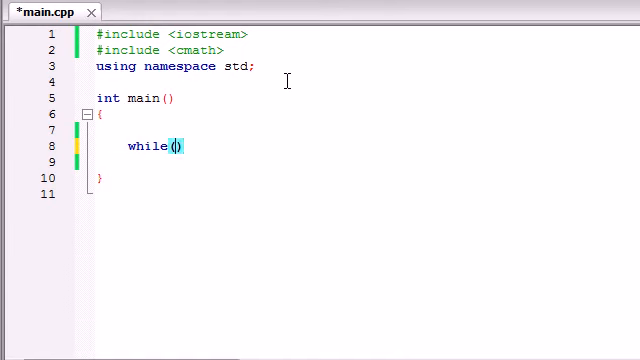
type("test){")
left_click(248, 162)
type("fsdfsdfsfs")
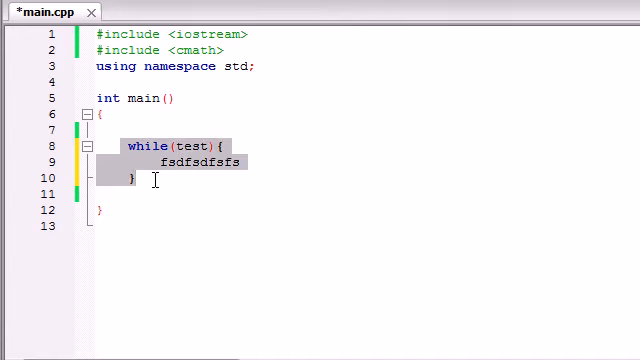
mouse_move(155, 128)
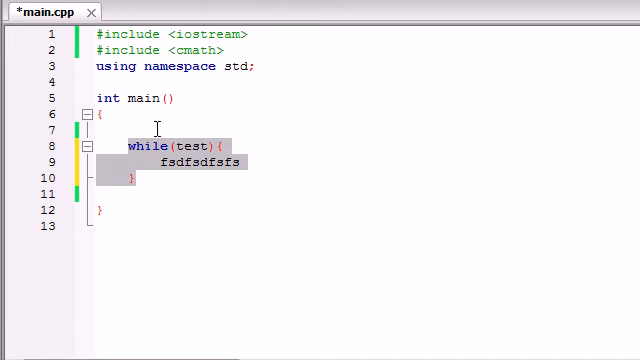
key("Delete")
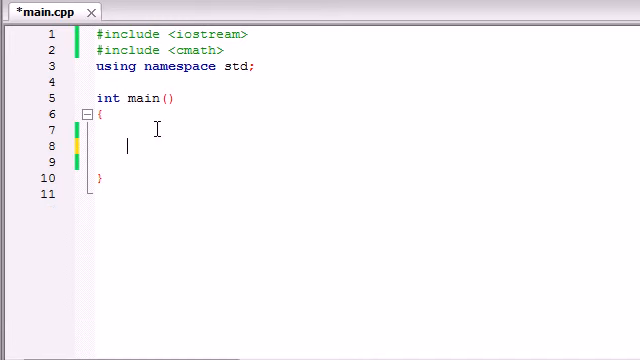
mouse_move(630, 42)
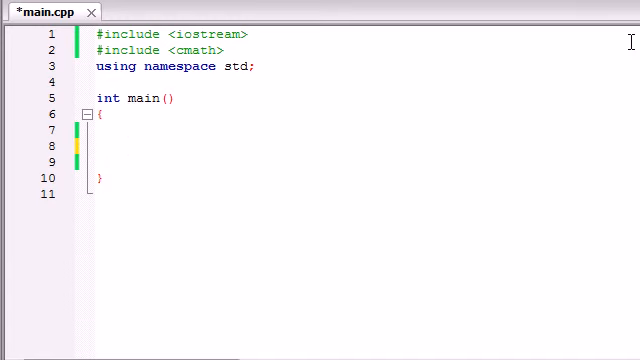
Declare int x = 1 and write a do block with cout <<x<<endl and x++
type("int")
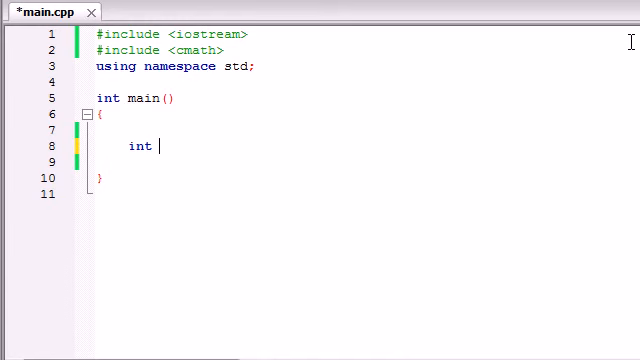
type("x = 1;")
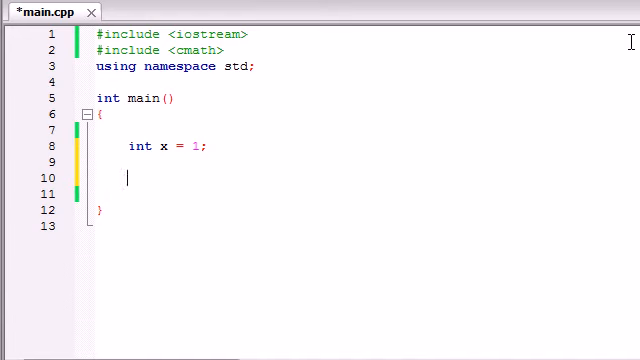
type("do")
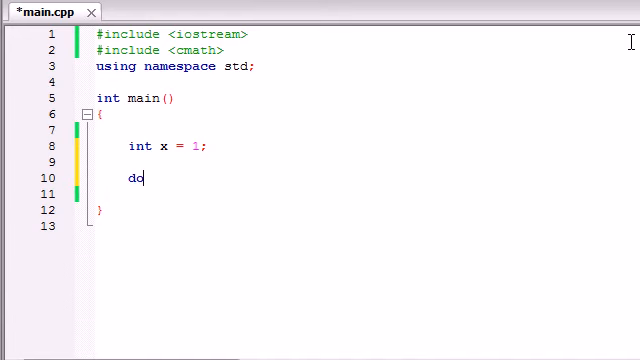
type("{")
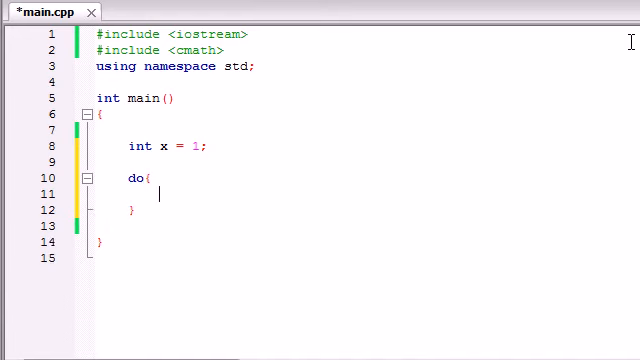
type("cou")
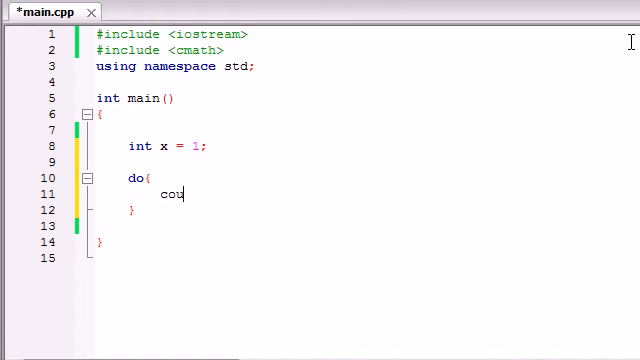
type("t <<x<<endl;")
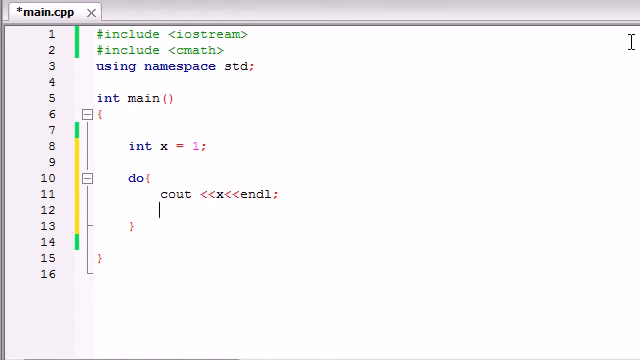
type("x++;")
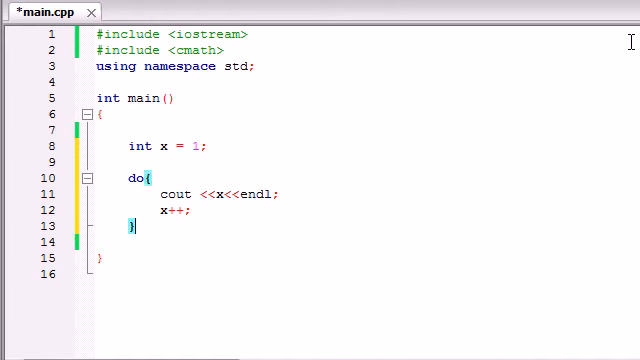
Close the do loop with while(x<10) and save main.cpp
type("while();")
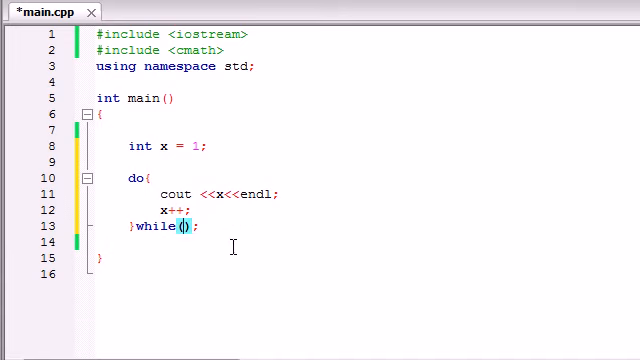
mouse_move(197, 234)
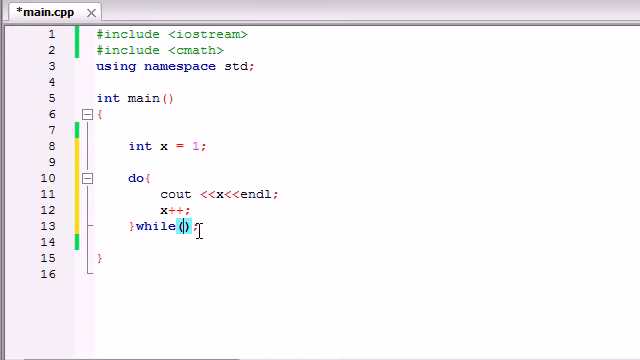
mouse_move(490, 102)
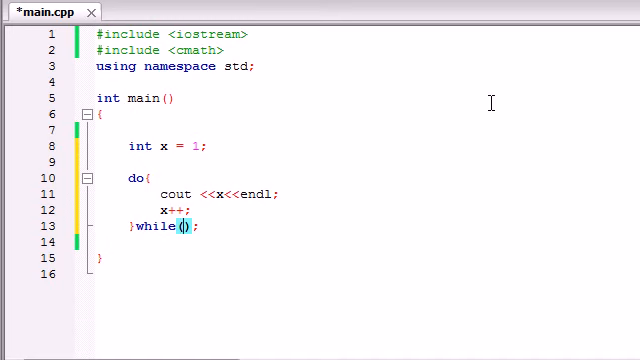
type("x<10")
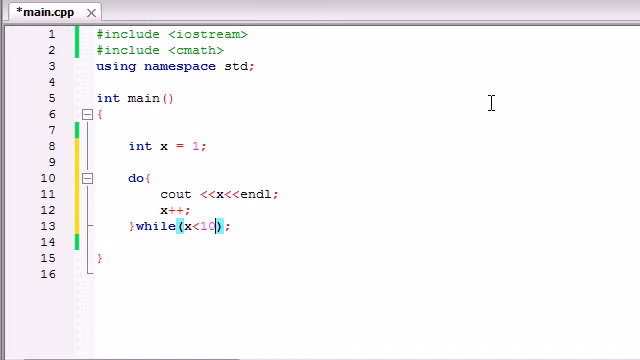
key("ctrl+s")
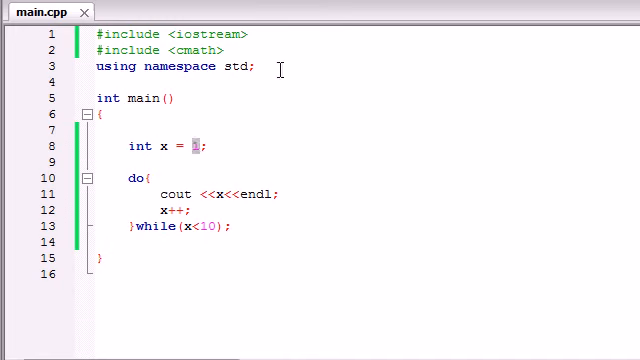
Change x's starting value to 99, save, and select the print and increment lines
type("99")
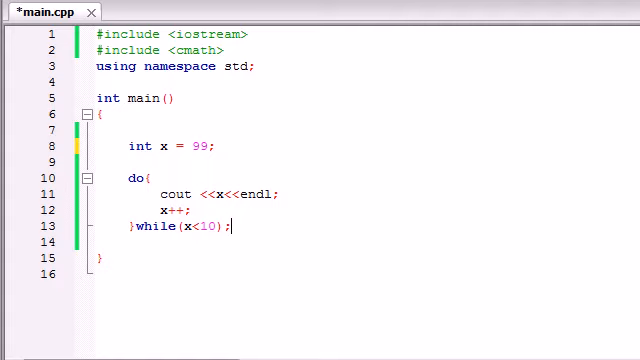
key("F9")
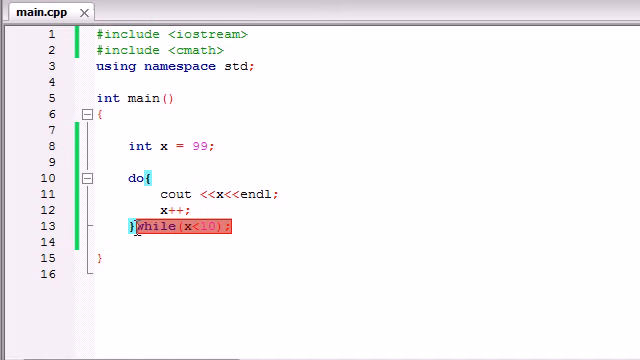
left_click(170, 194)
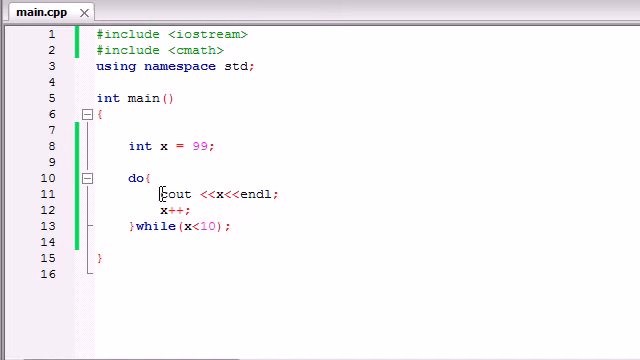
left_click_drag(161, 194, 209, 211)
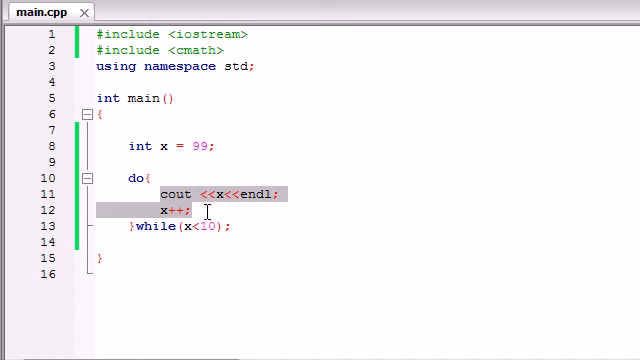